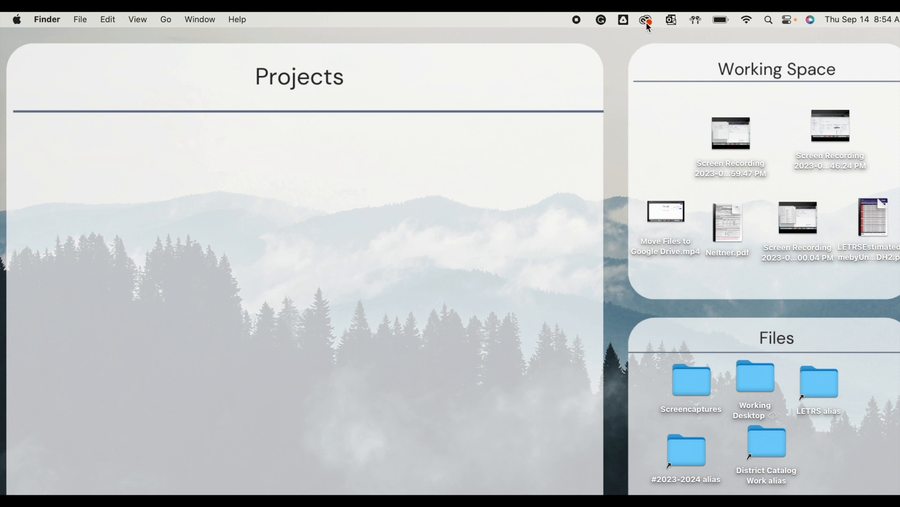
pyautogui.moveTo(646, 20)
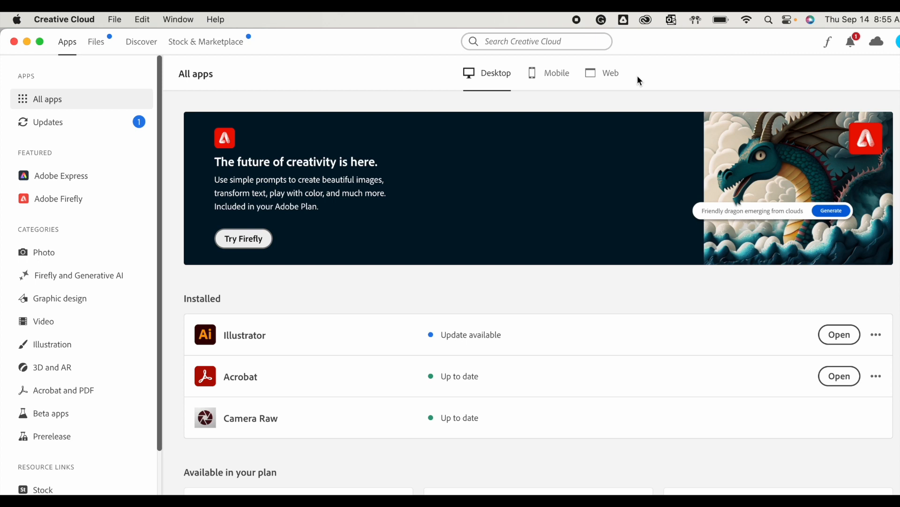
pyautogui.moveTo(239, 356)
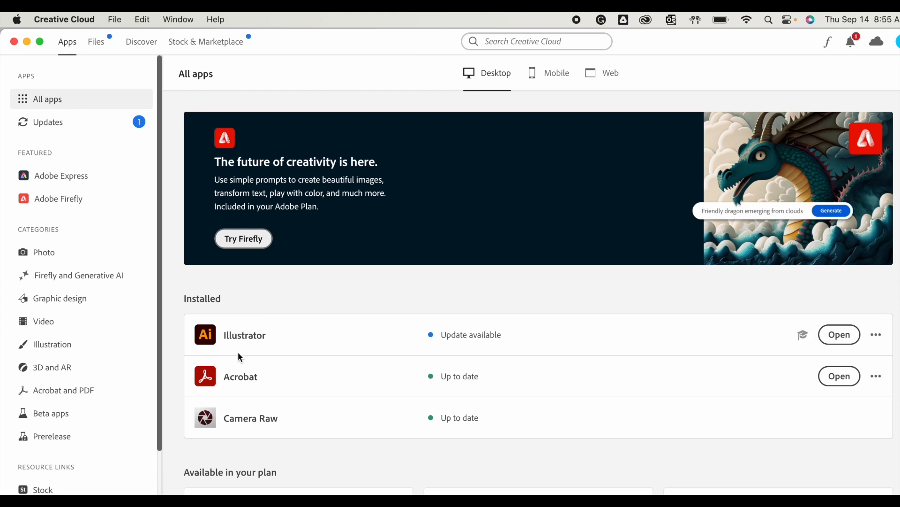
pyautogui.moveTo(241, 343)
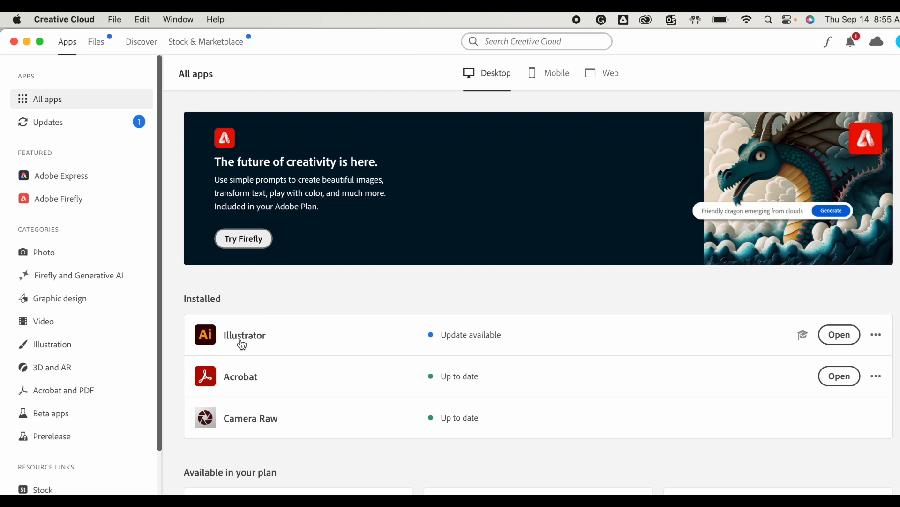
pyautogui.moveTo(877, 334)
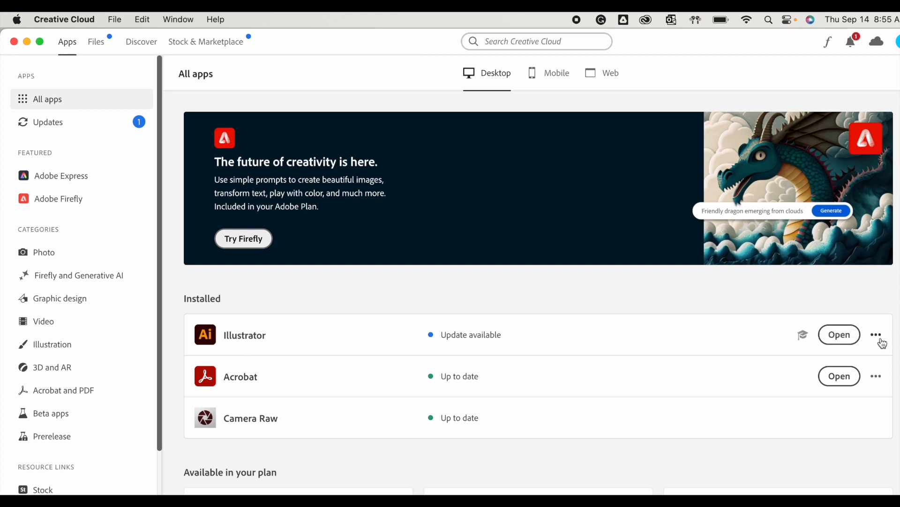
# - Uninstall Illustrator from the installed apps list, choosing Remove to discard its preferences
pyautogui.click(876, 334)
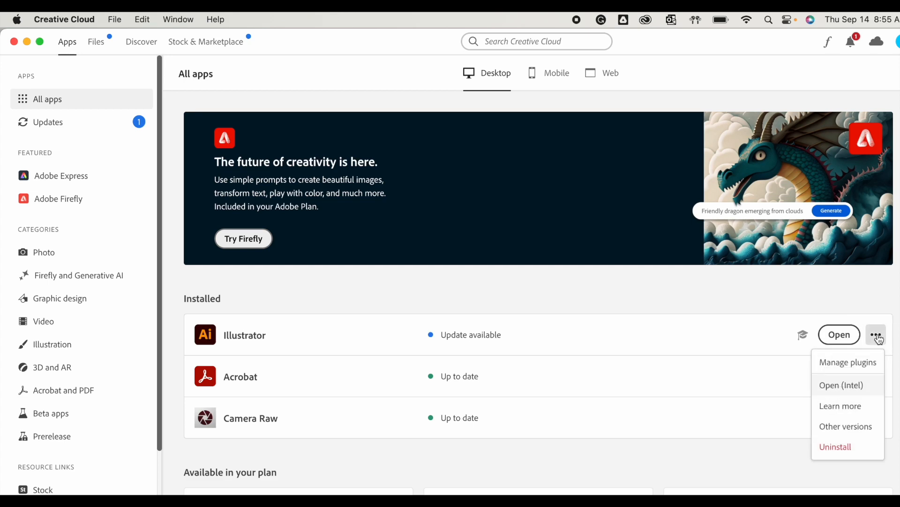
pyautogui.click(835, 446)
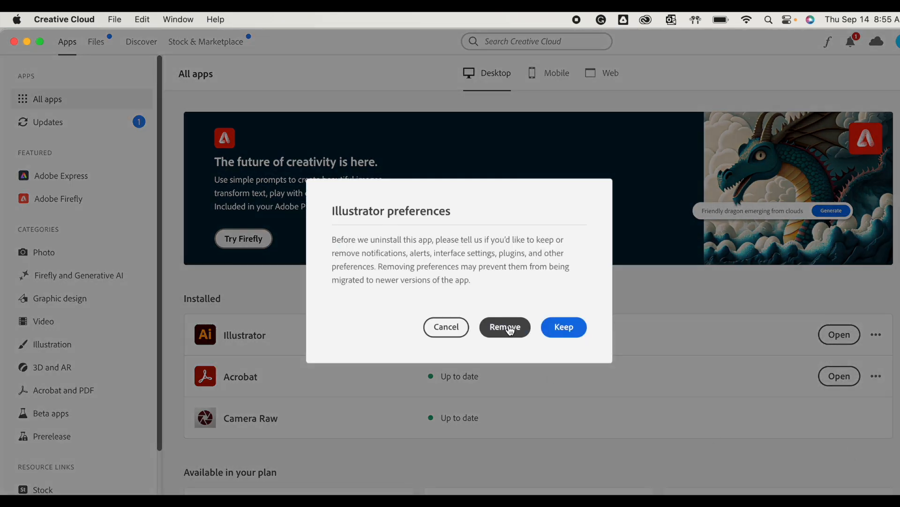
pyautogui.click(504, 326)
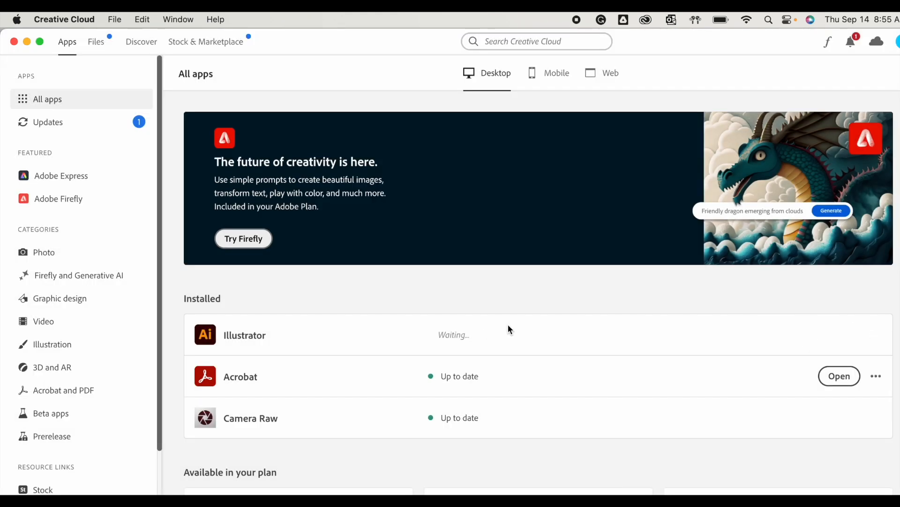
pyautogui.moveTo(281, 353)
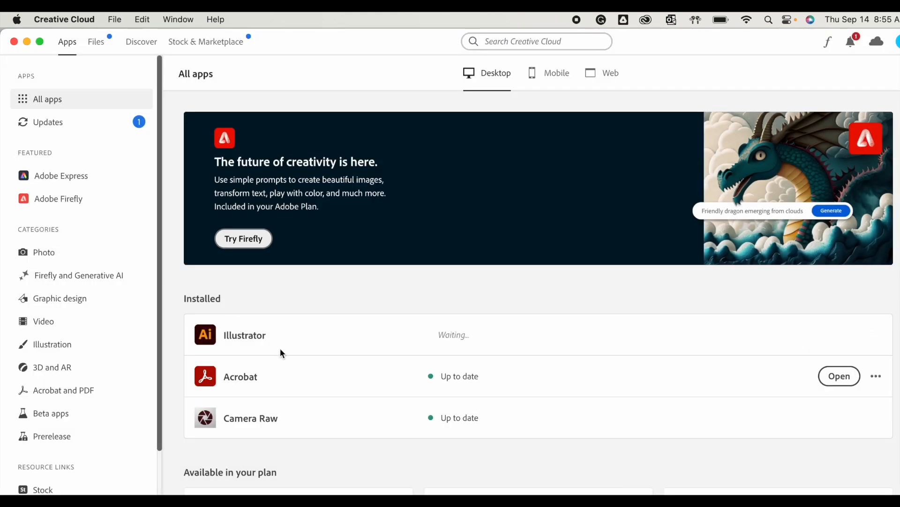
pyautogui.moveTo(247, 339)
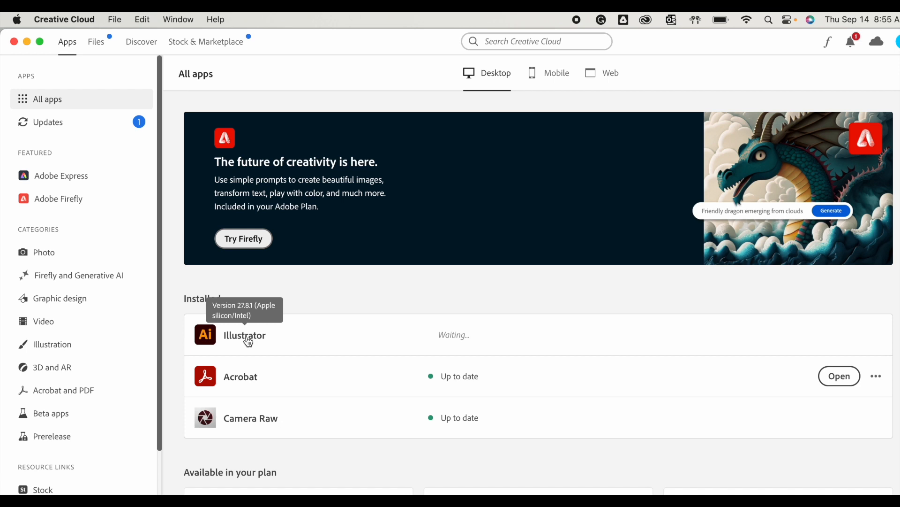